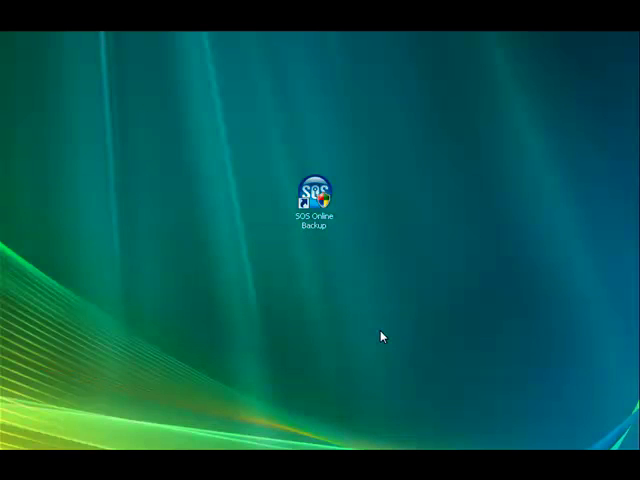
mouse_move(388, 192)
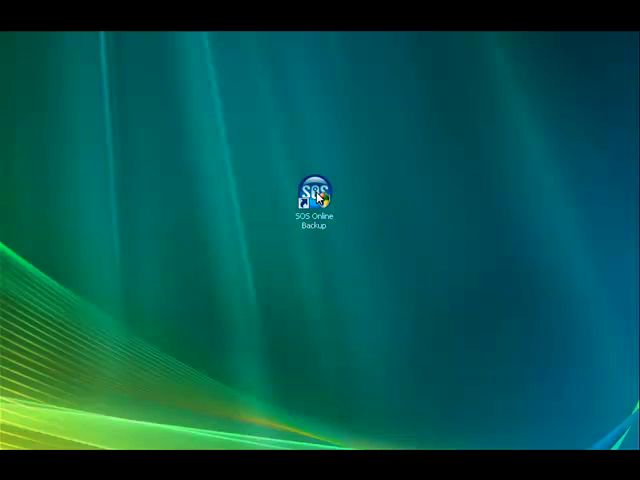
Step: Launch SOS Online Backup and log in with the account password
click(315, 192)
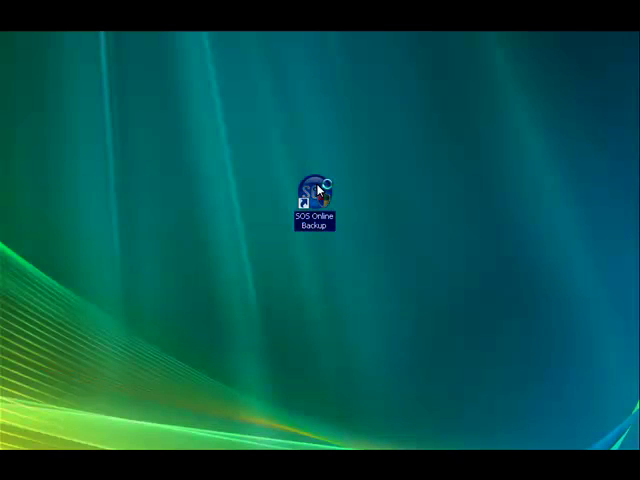
double_click(316, 188)
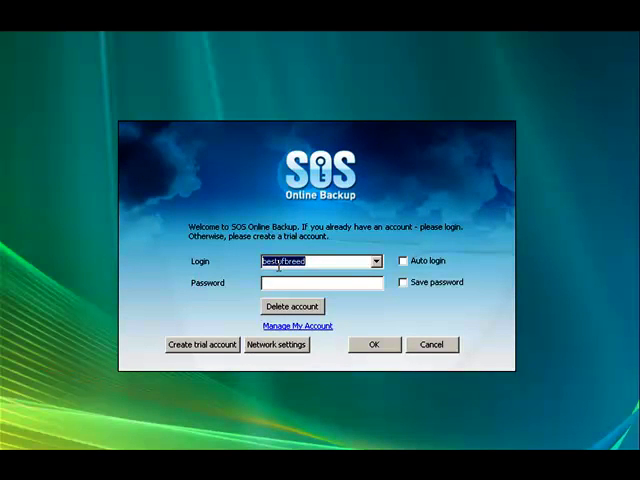
click(320, 283)
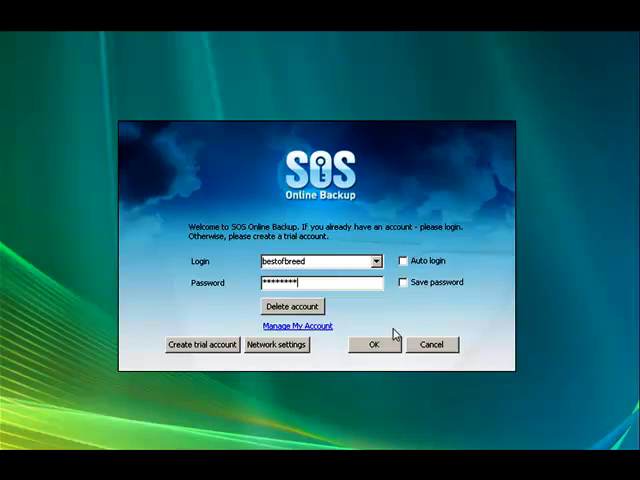
click(372, 344)
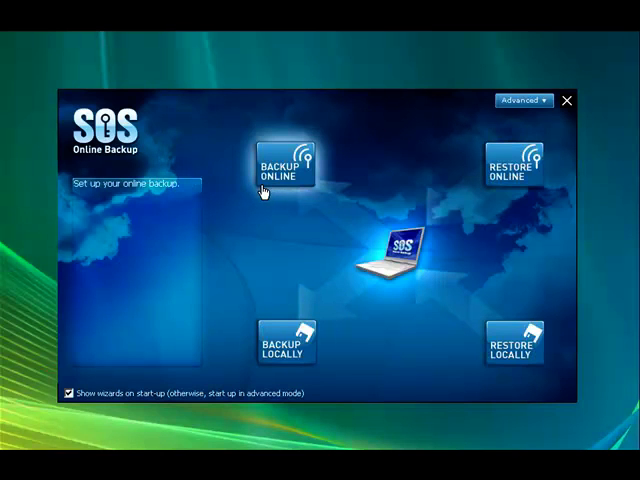
Step: Choose online backup, select the C:\Binaries folder files, and advance to scheduling
click(283, 165)
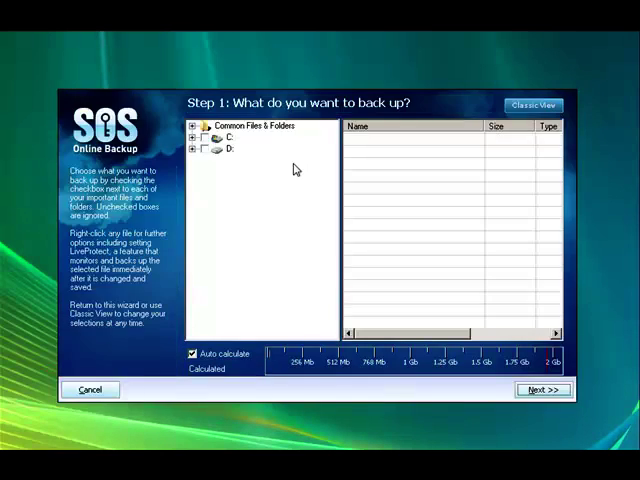
click(197, 137)
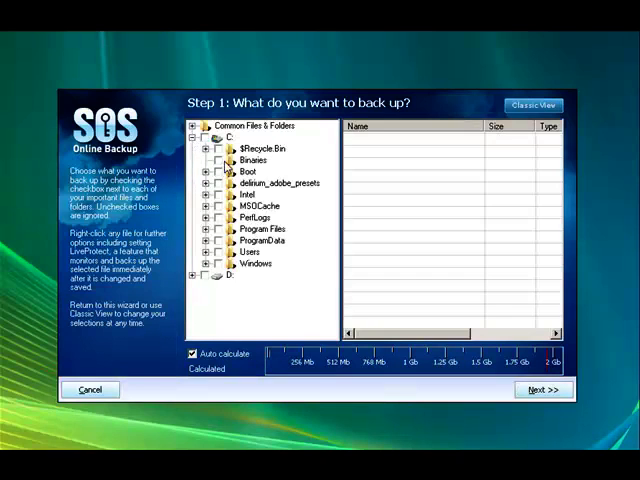
click(255, 160)
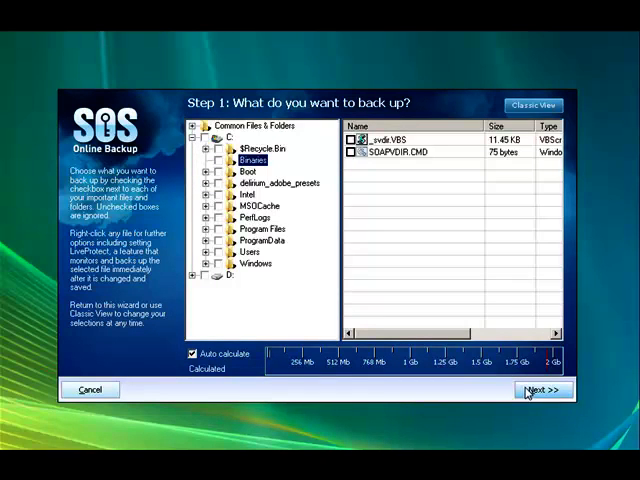
click(538, 391)
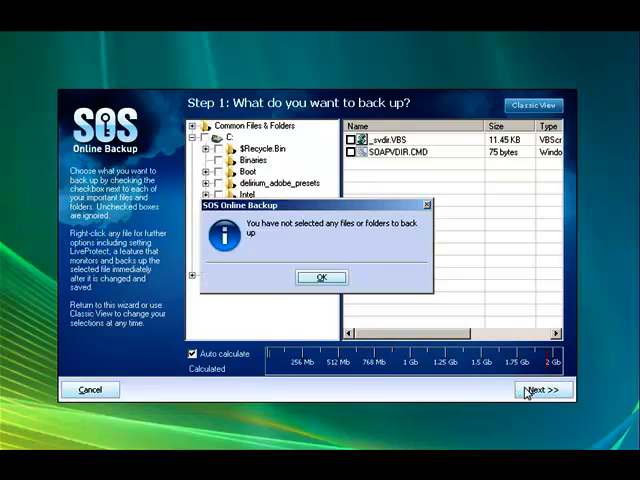
click(320, 277)
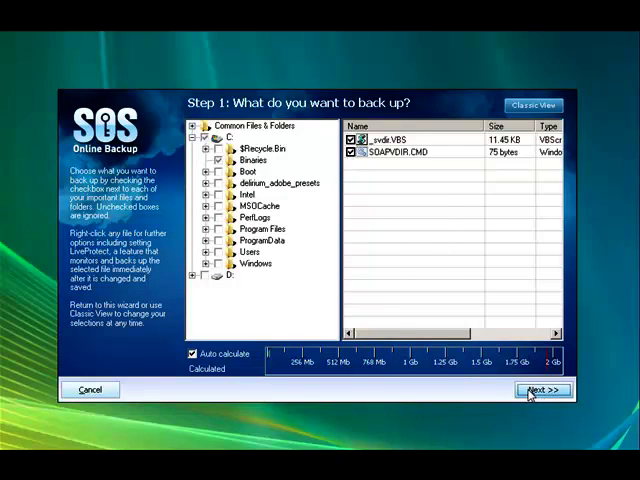
click(540, 390)
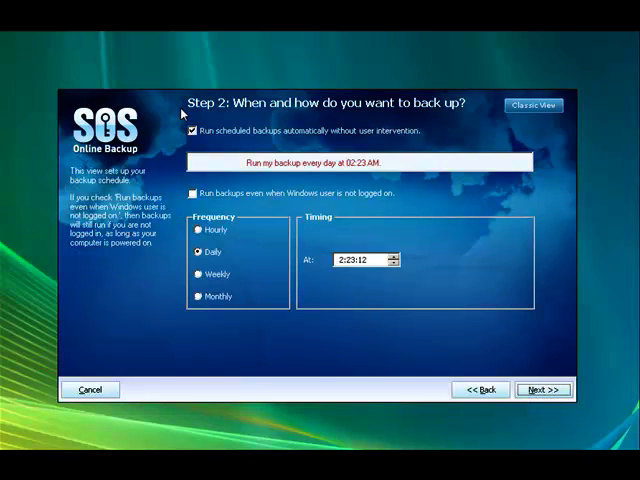
Step: Keep automatic scheduled backups enabled, set them to Hourly, and open the hour-interval list
click(193, 131)
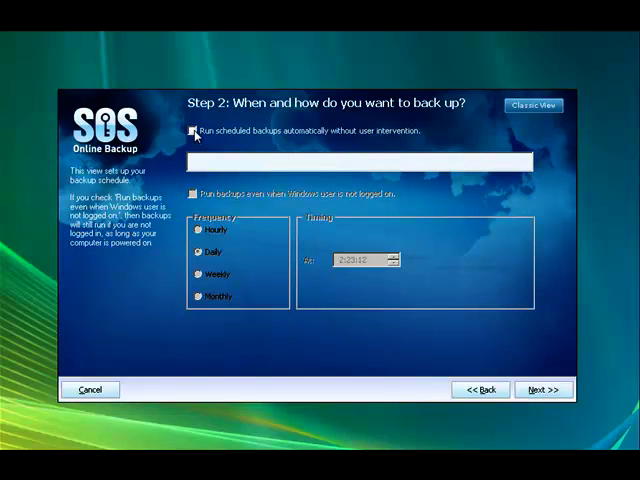
click(194, 131)
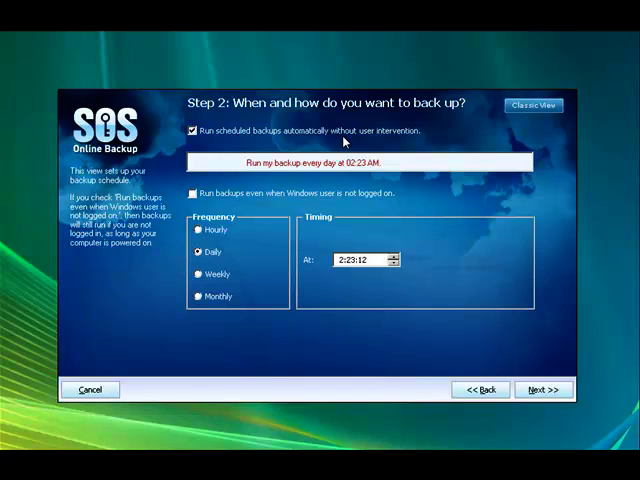
mouse_move(199, 230)
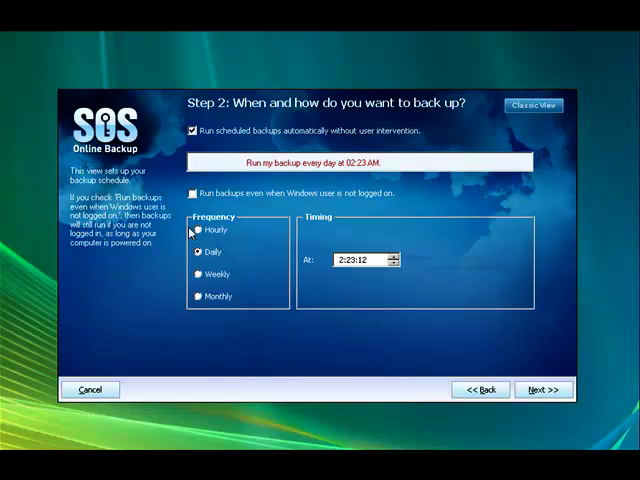
click(199, 229)
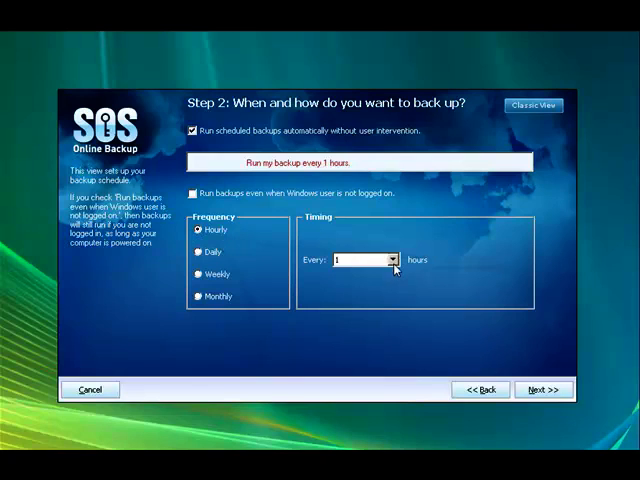
click(389, 260)
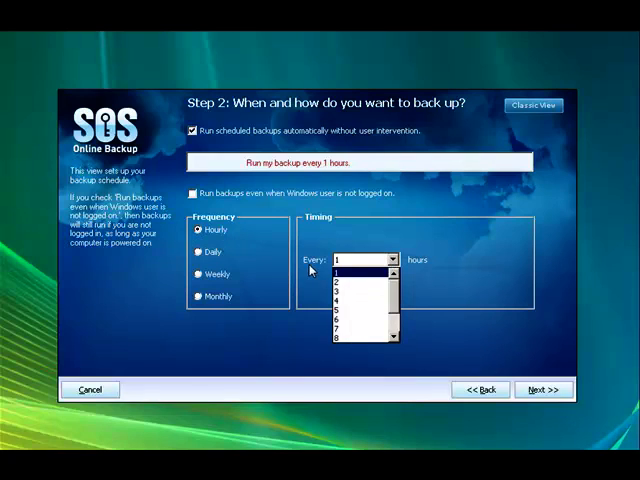
mouse_move(357, 288)
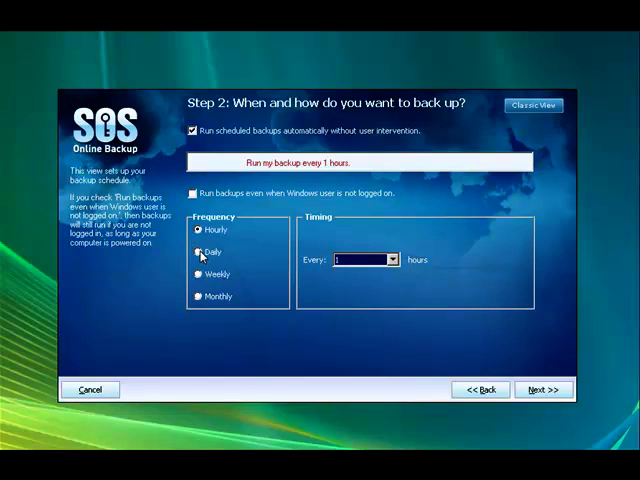
Step: Switch the schedule to Daily with the hour set to 07, then to Weekly
click(199, 251)
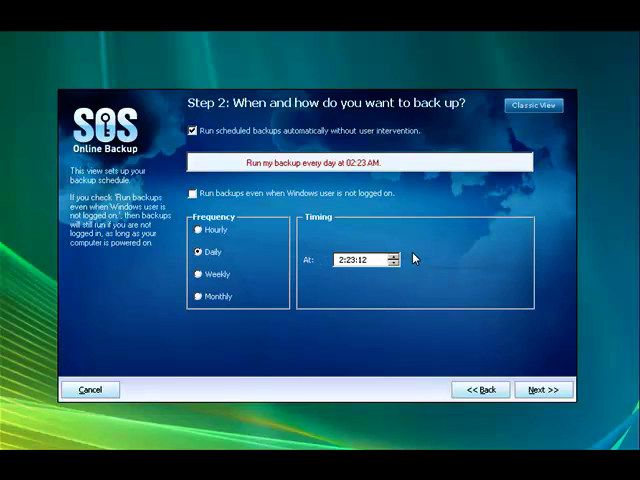
mouse_move(410, 259)
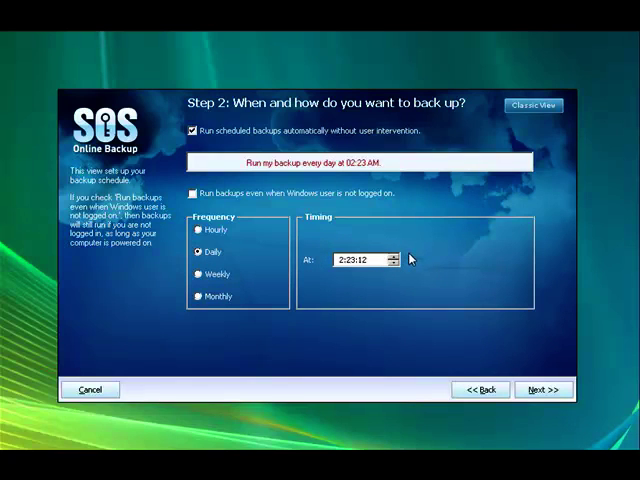
click(391, 252)
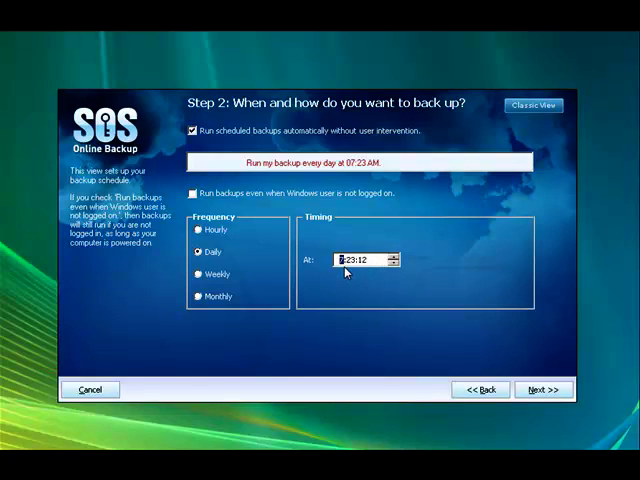
mouse_move(364, 270)
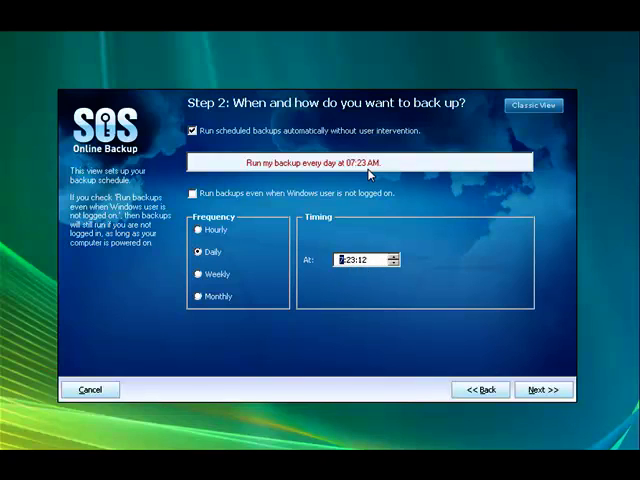
click(202, 273)
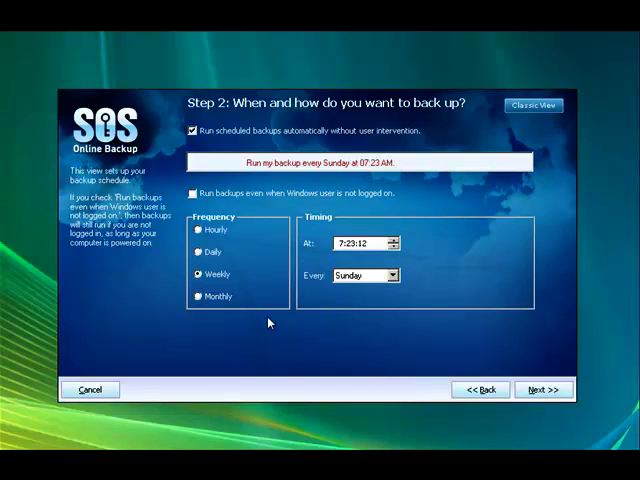
Step: Browse the weekday list and keep Sunday as the weekly backup day
click(395, 275)
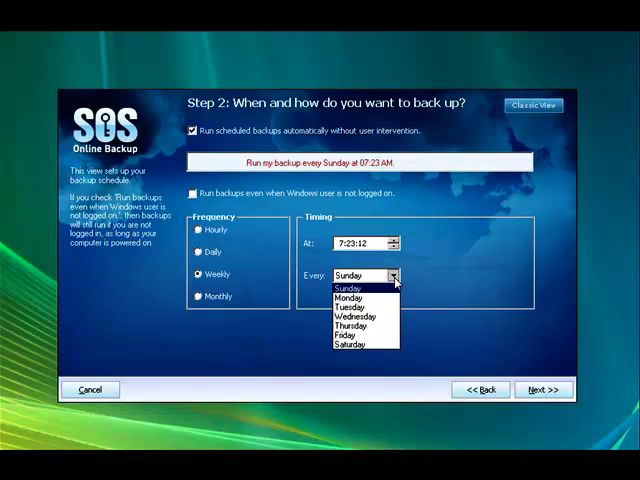
mouse_move(443, 277)
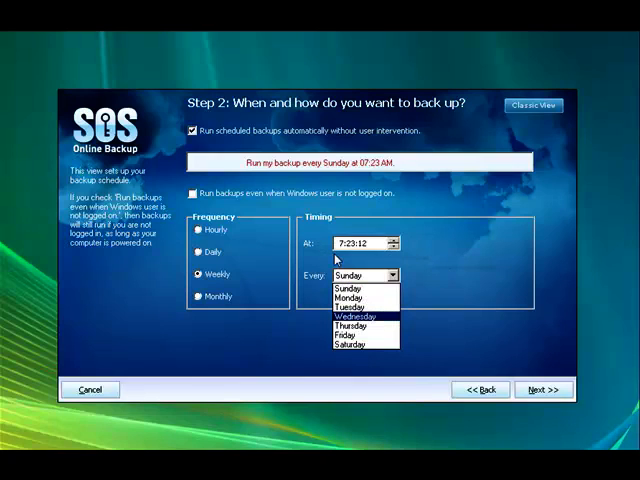
click(378, 275)
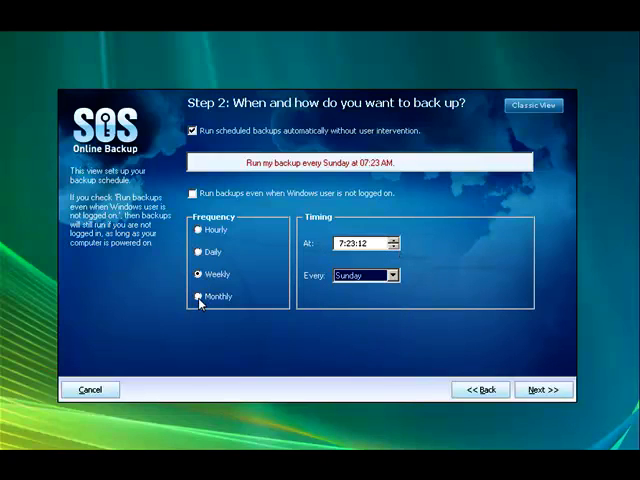
Step: Switch the schedule to Monthly and scroll the day-of-month list toward day 9
click(200, 296)
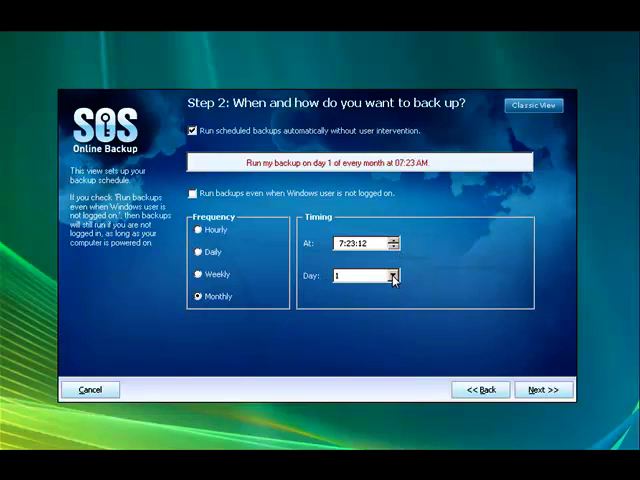
click(389, 275)
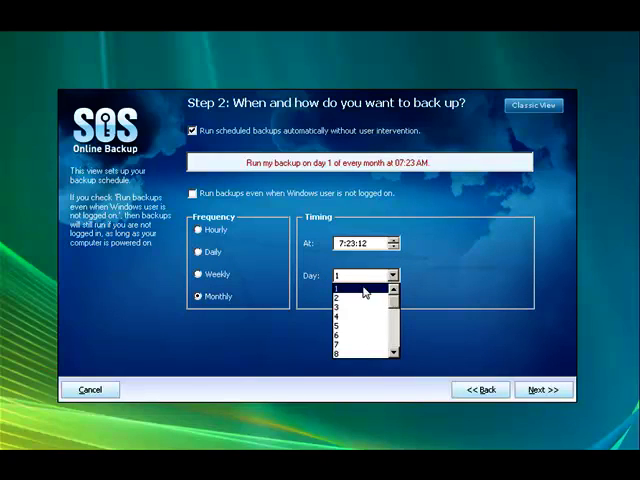
scroll(down, 3)
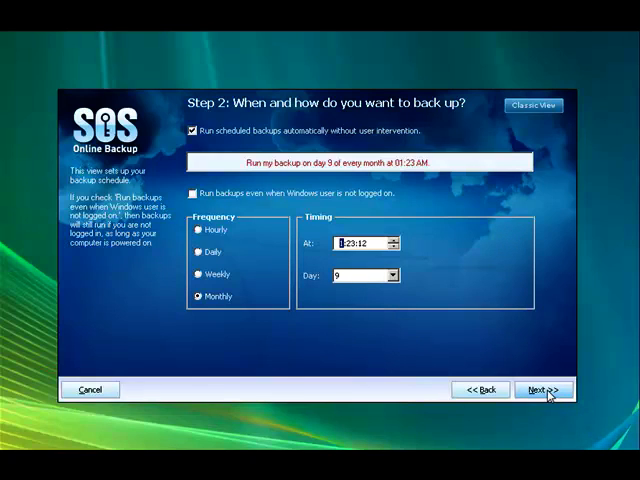
mouse_move(449, 335)
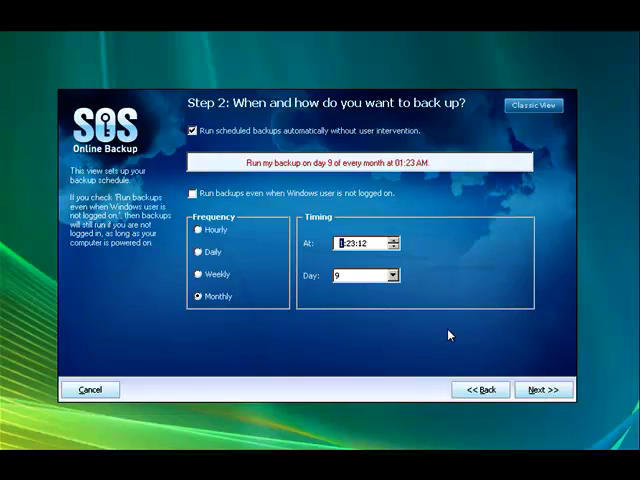
mouse_move(515, 363)
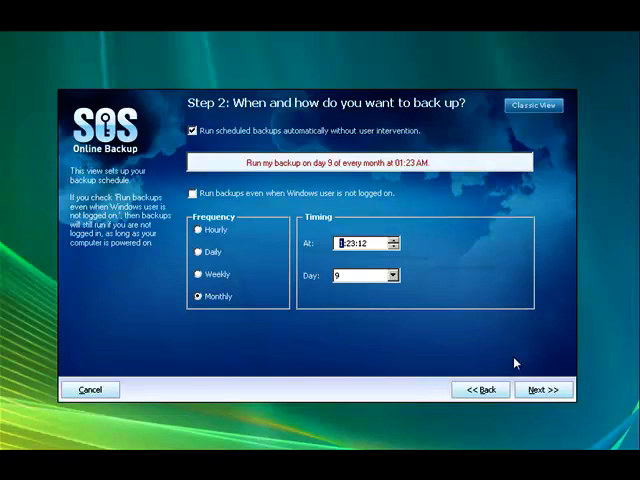